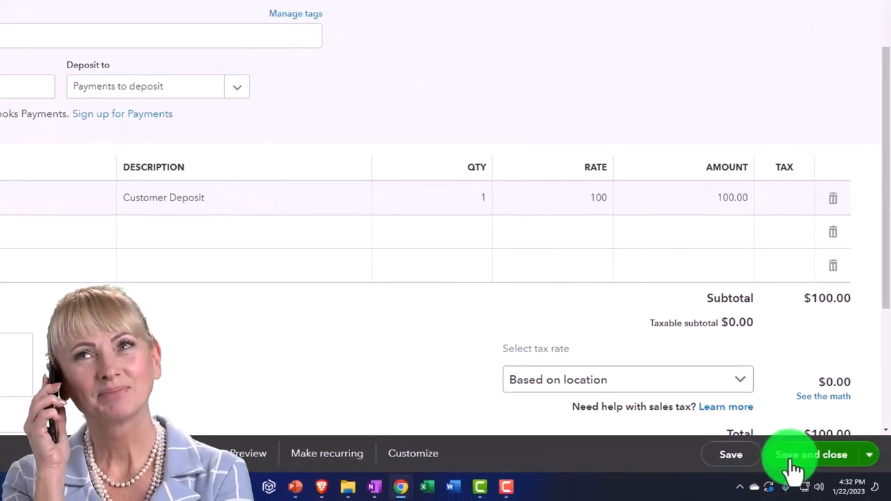
Save and close the $100 customer deposit sales receipt
left_click(811, 455)
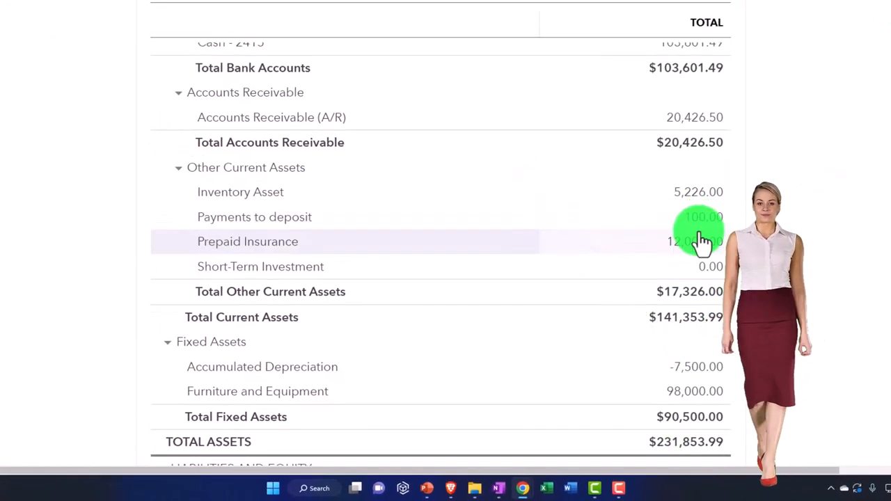
Check the $100 Unearned Revenue balance lower on the Balance Sheet
scroll("down", 3)
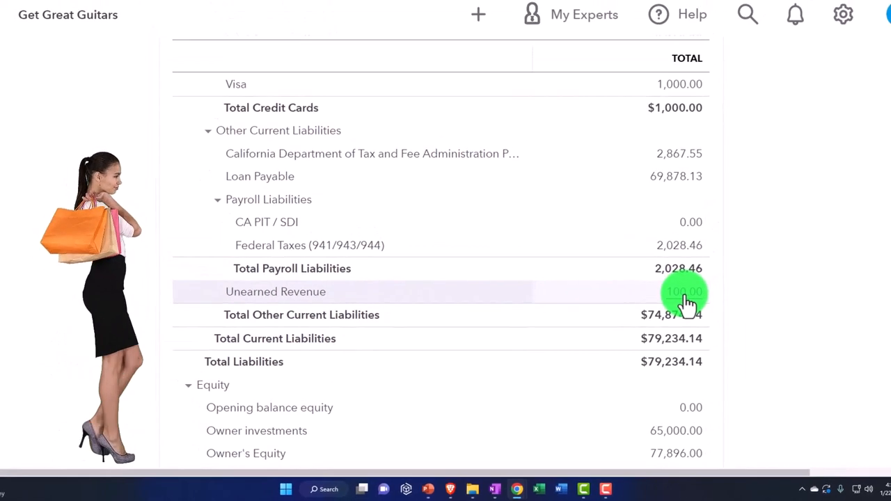
left_click(680, 296)
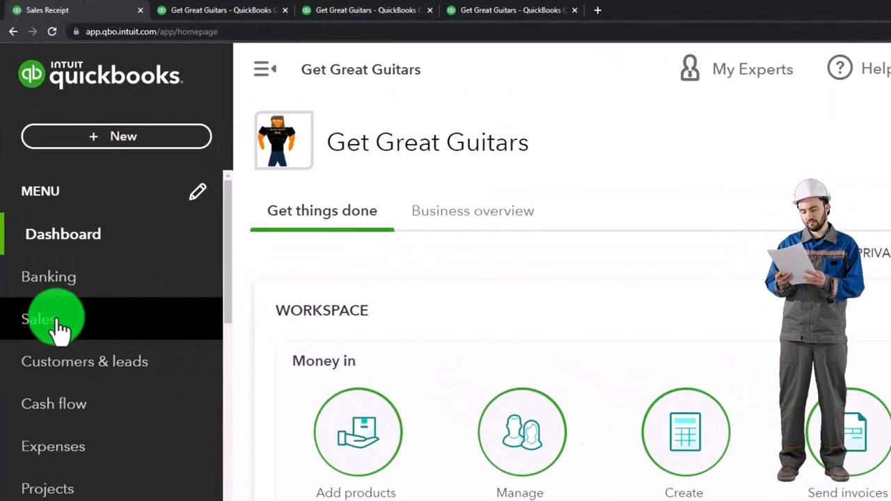
Go to Sales and the Customers list to reach a customer's Transaction List
left_click(39, 319)
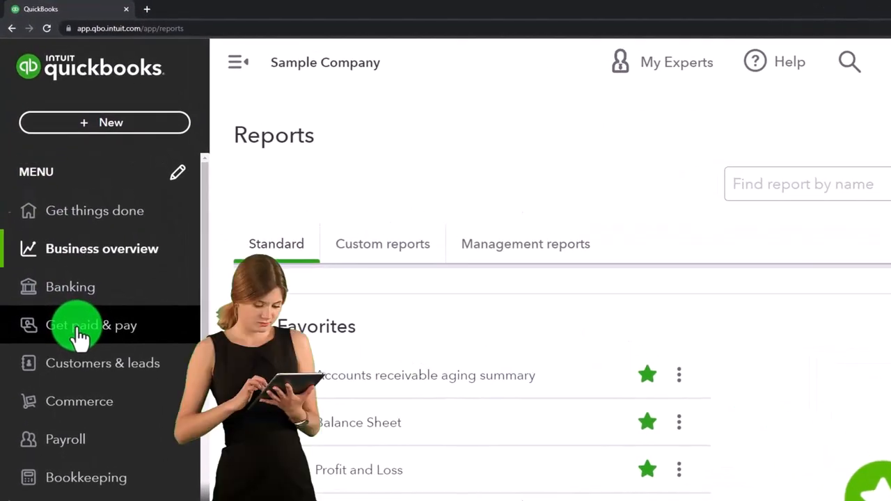
left_click(92, 326)
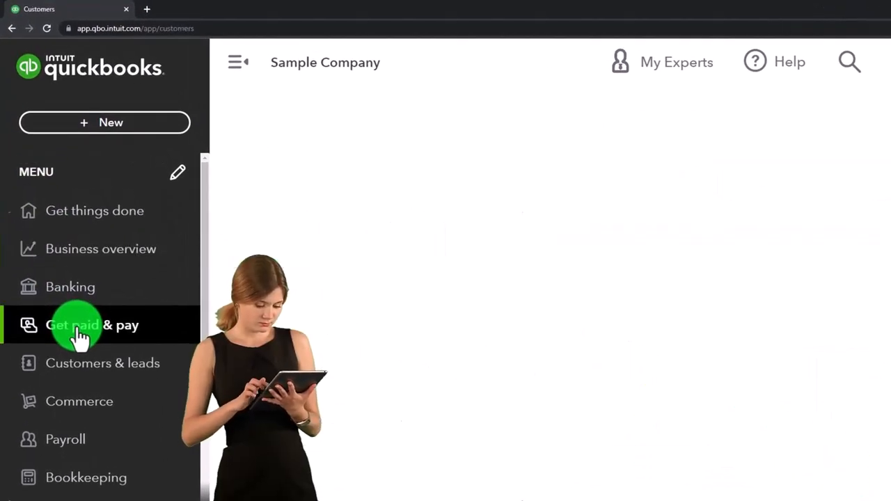
left_click(92, 326)
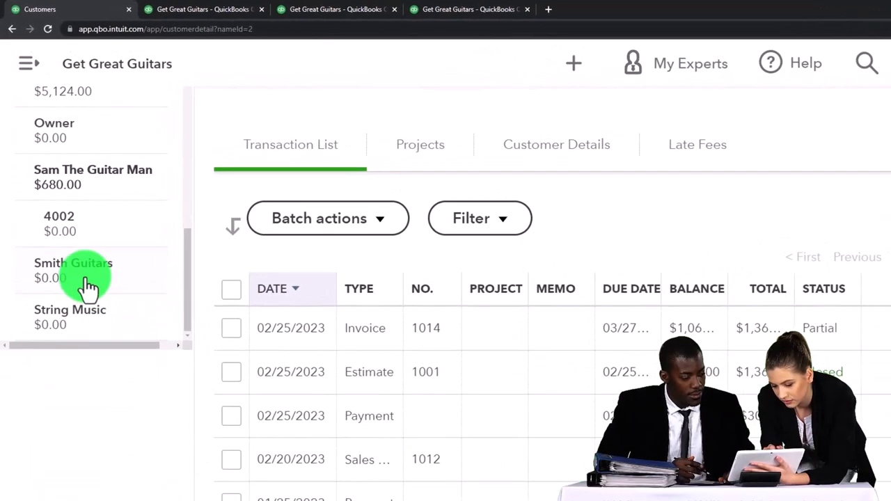
View Sam The Guitar Man's transactions with the $680.00 open balance and -$250.00 payment
left_click(92, 177)
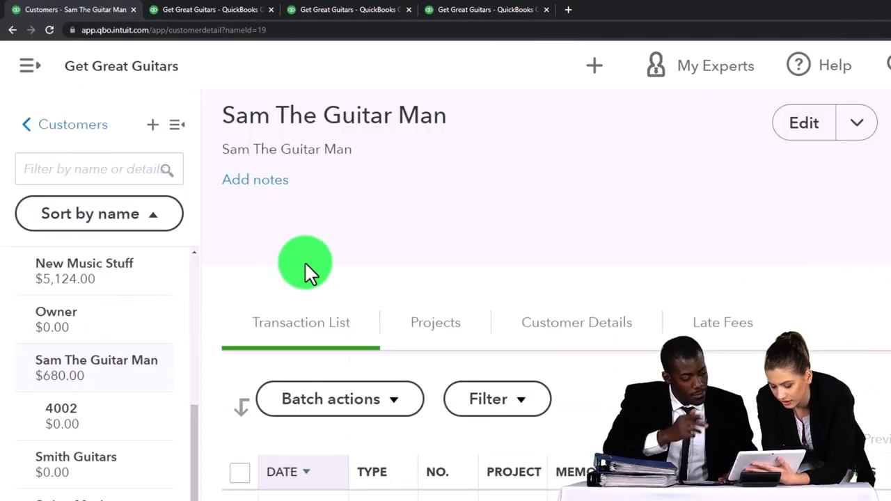
scroll("down", 3)
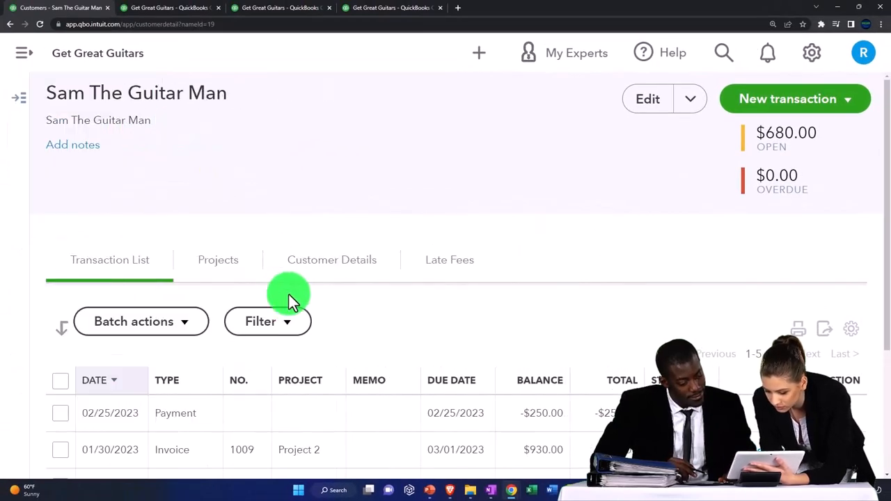
scroll("down", 3)
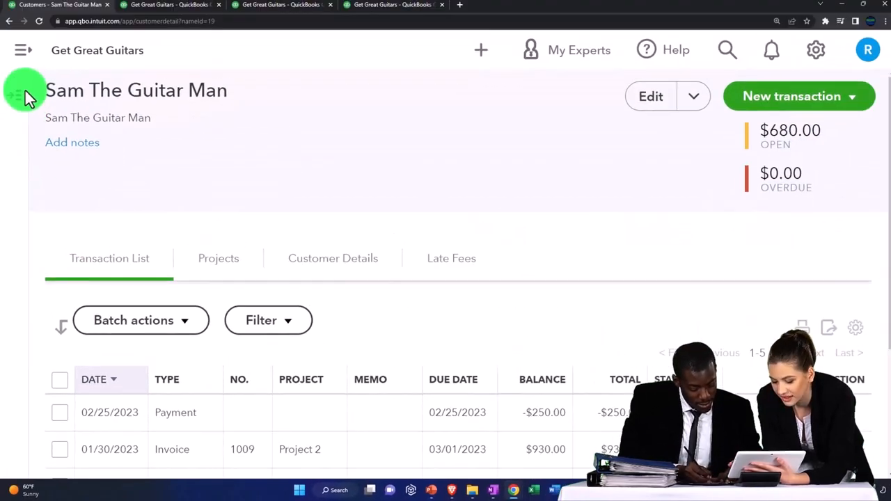
View String Music's transactions: the paid $100.00 sales receipt, pending estimate and another paid receipt
left_click(22, 50)
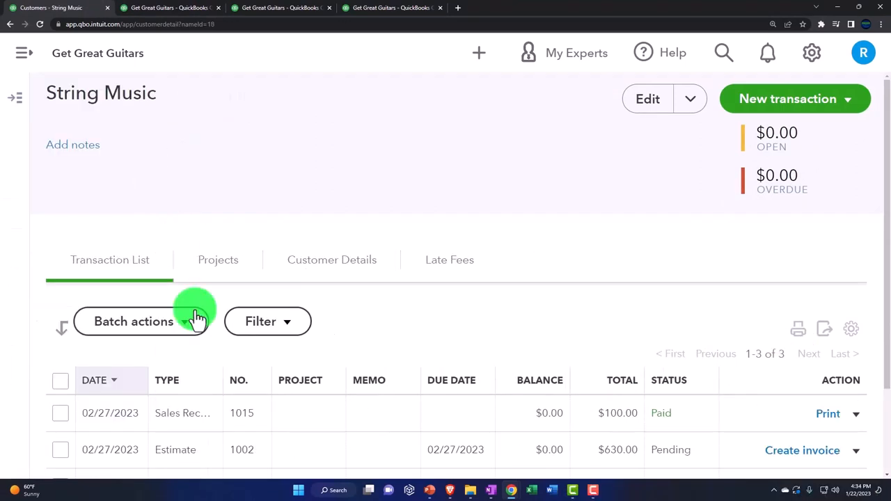
scroll("down", 3)
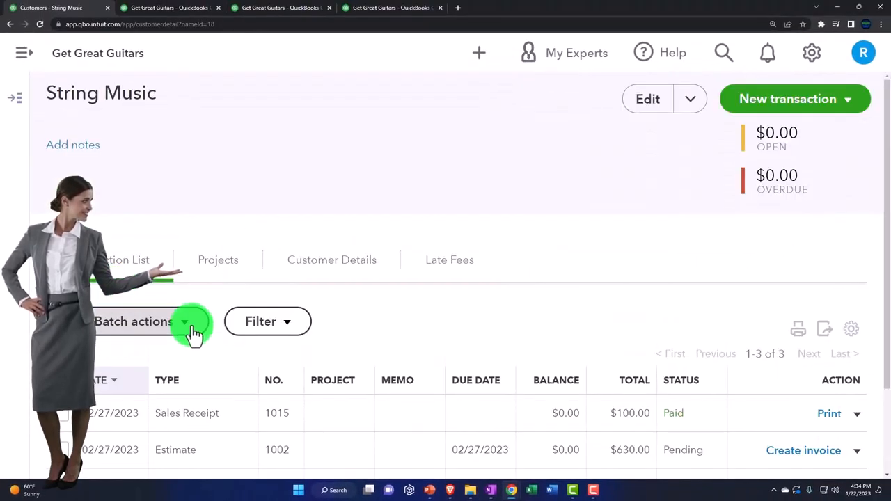
scroll("down", 3)
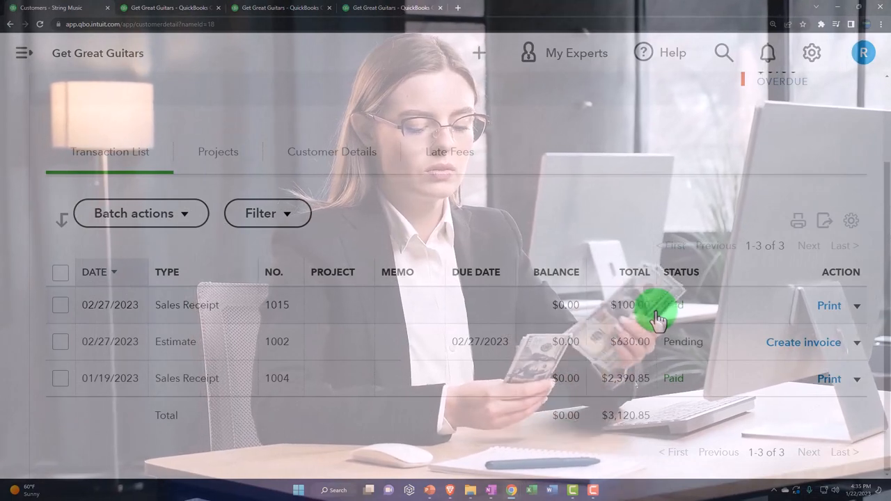
scroll("down", 3)
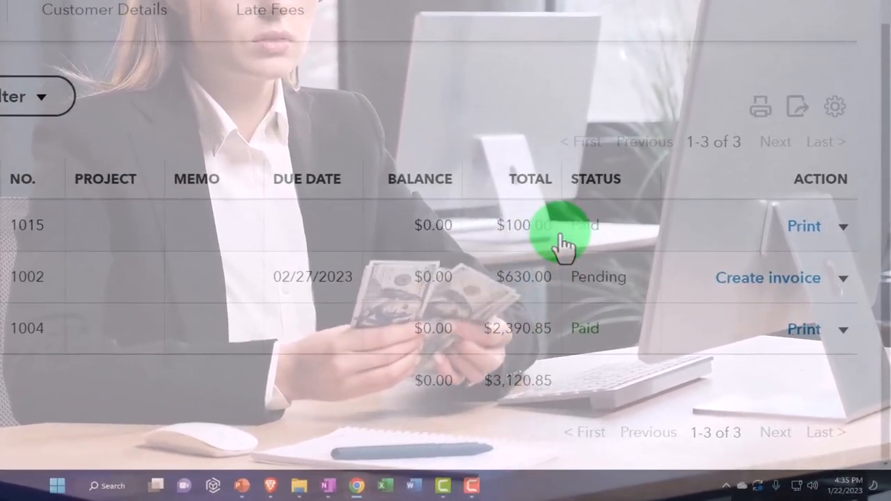